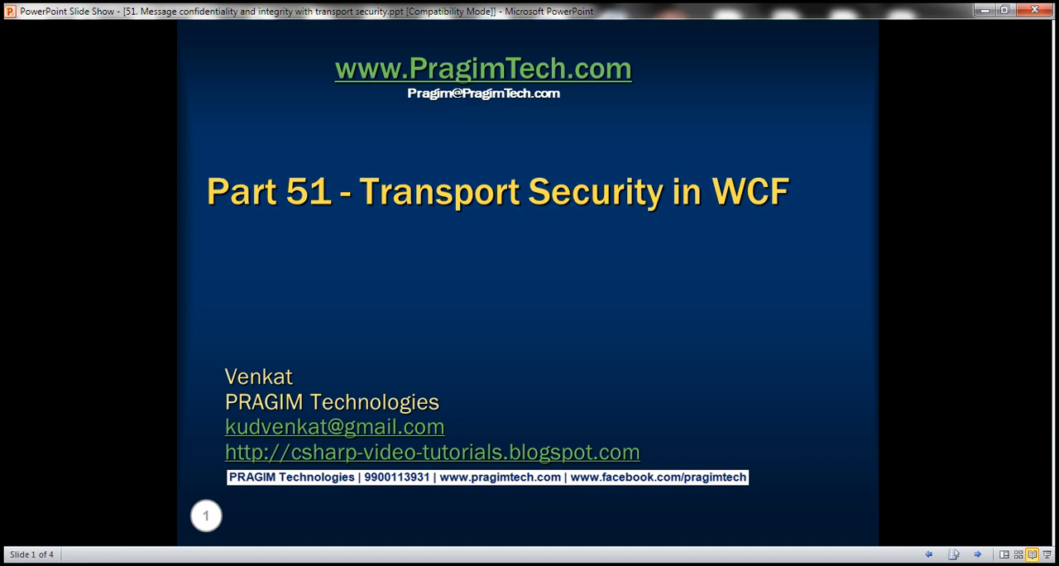
- Advance the slide show to the slide listing the transport security session topics
key("Right")
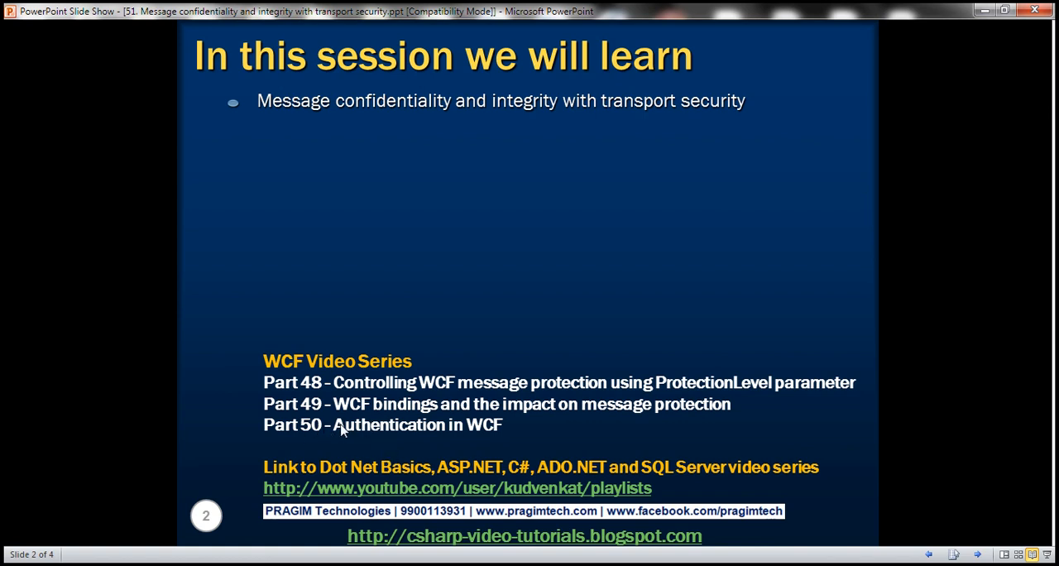
mouse_move(341, 429)
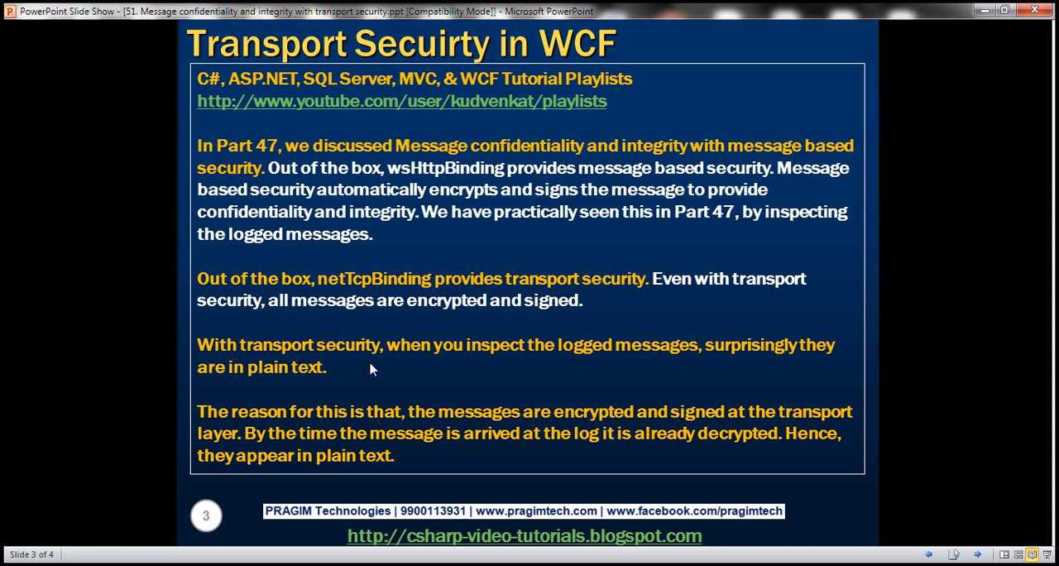
mouse_move(397, 314)
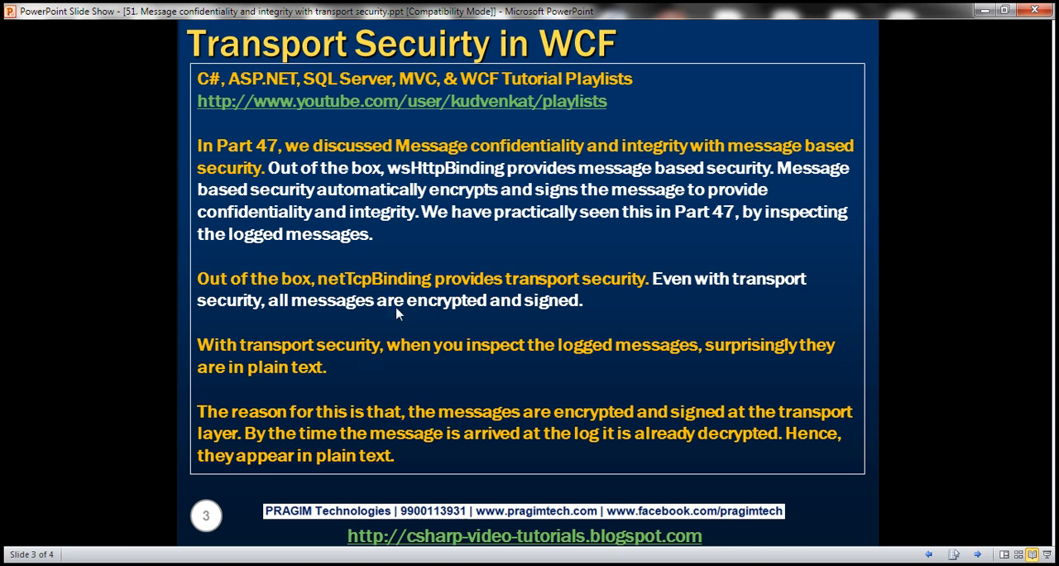
mouse_move(536, 306)
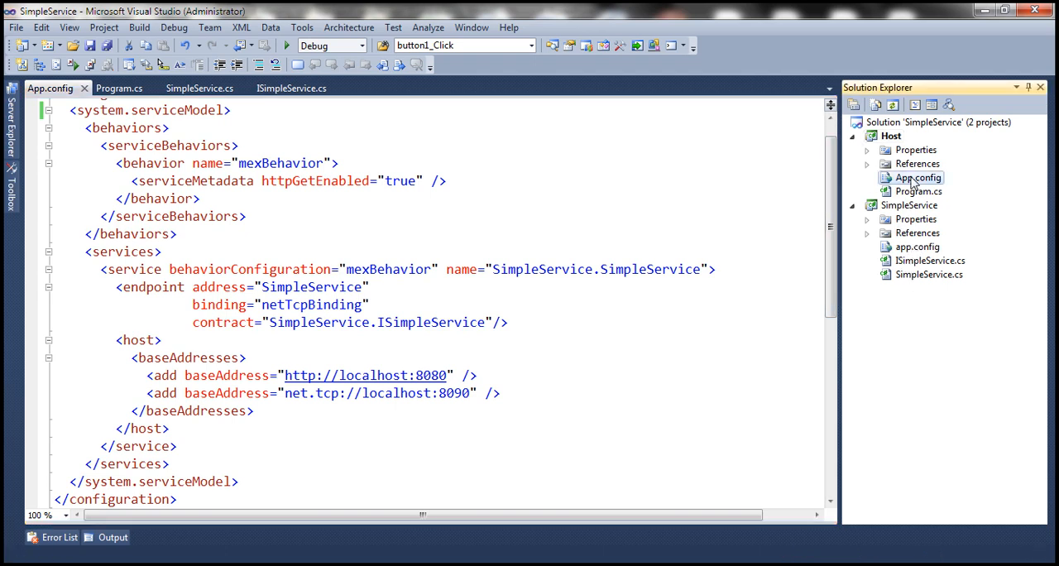
- Show the Host App.config, highlight its netTcpBinding value, and look in the Tools menu
left_click(209, 304)
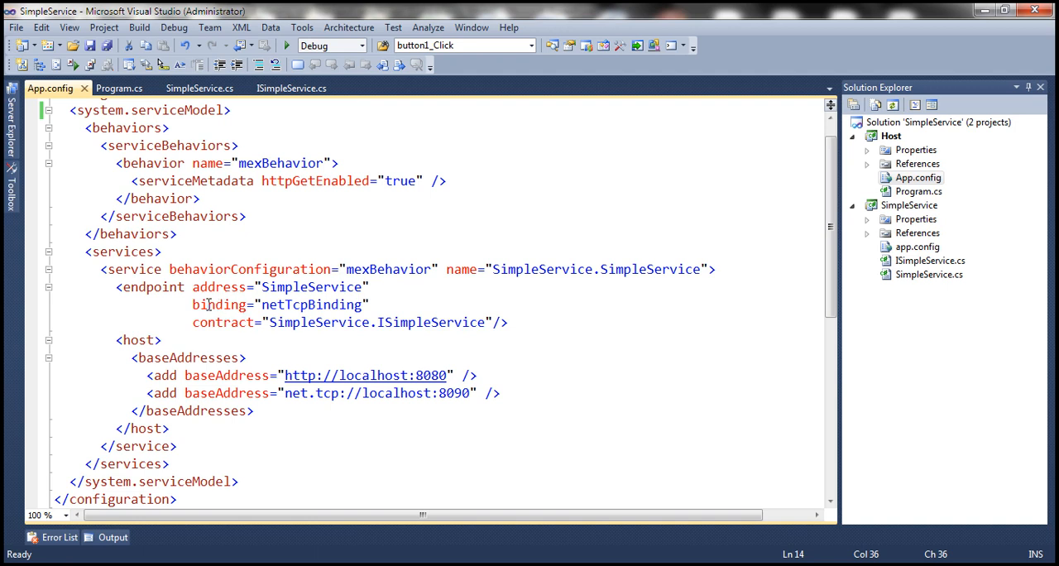
double_click(304, 305)
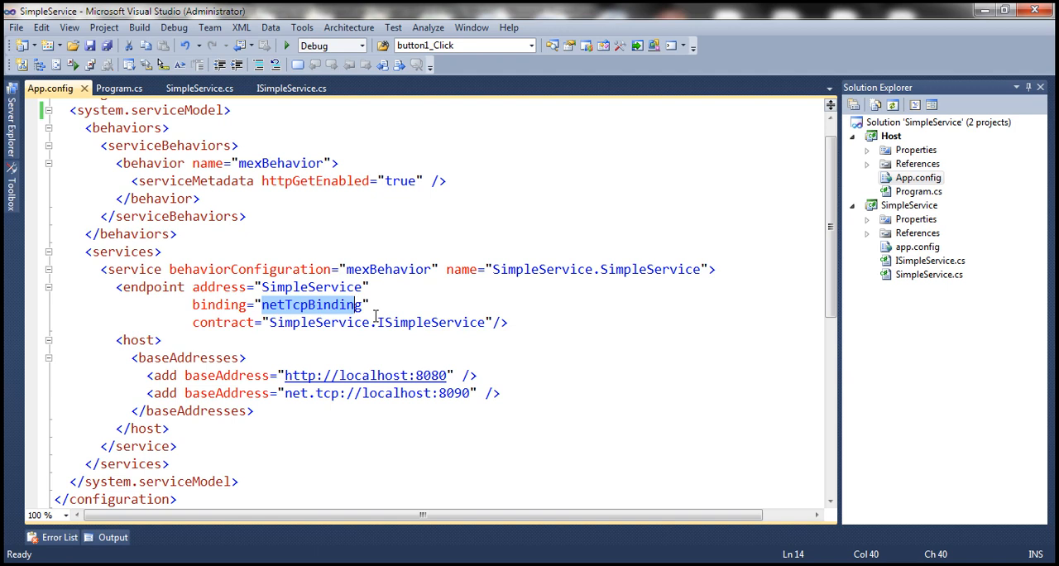
mouse_move(374, 241)
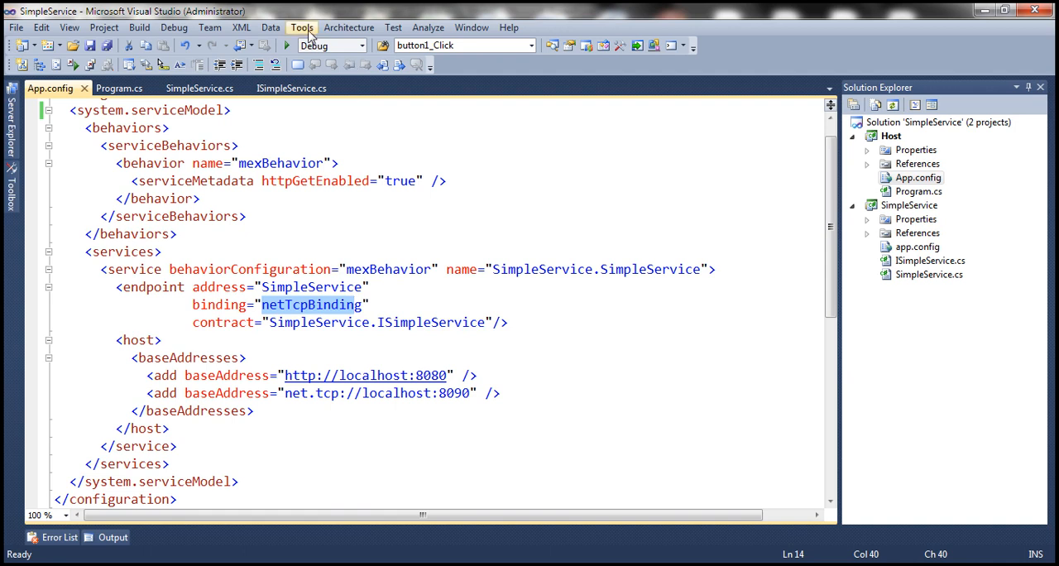
left_click(301, 26)
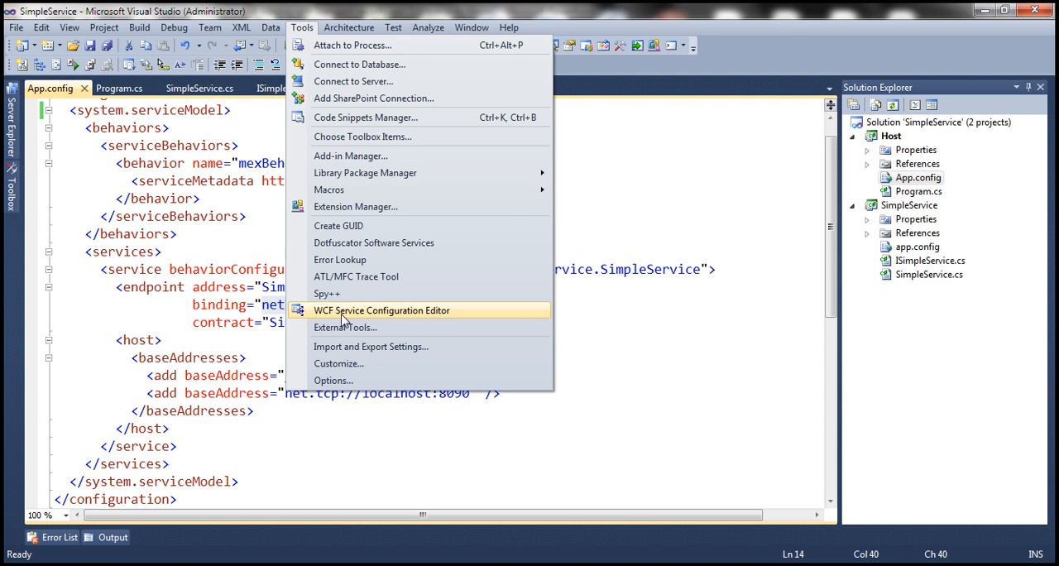
- Load the Host App.config into the WCF Service Configuration Editor
left_click(380, 310)
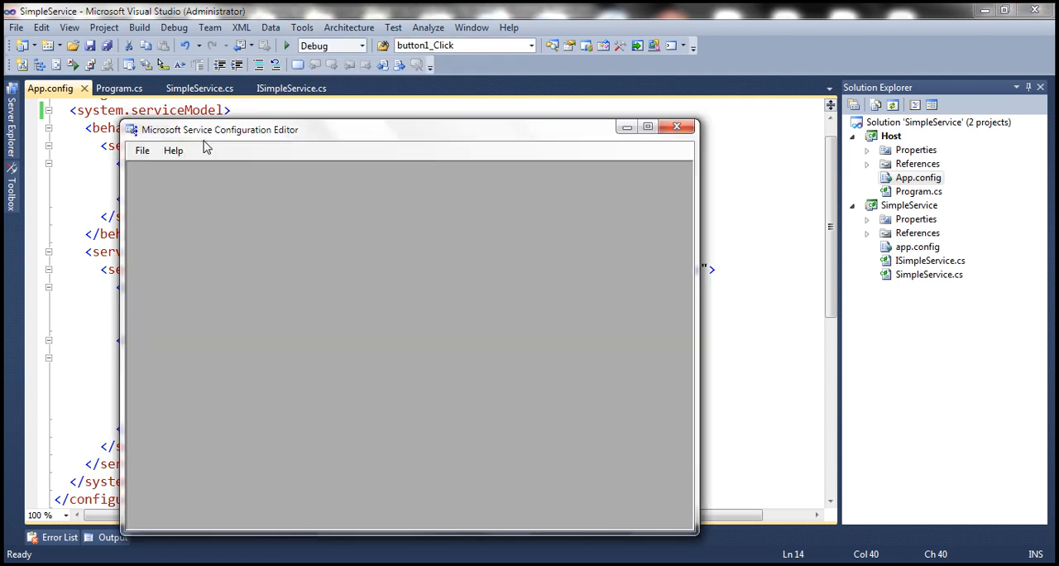
left_click(142, 150)
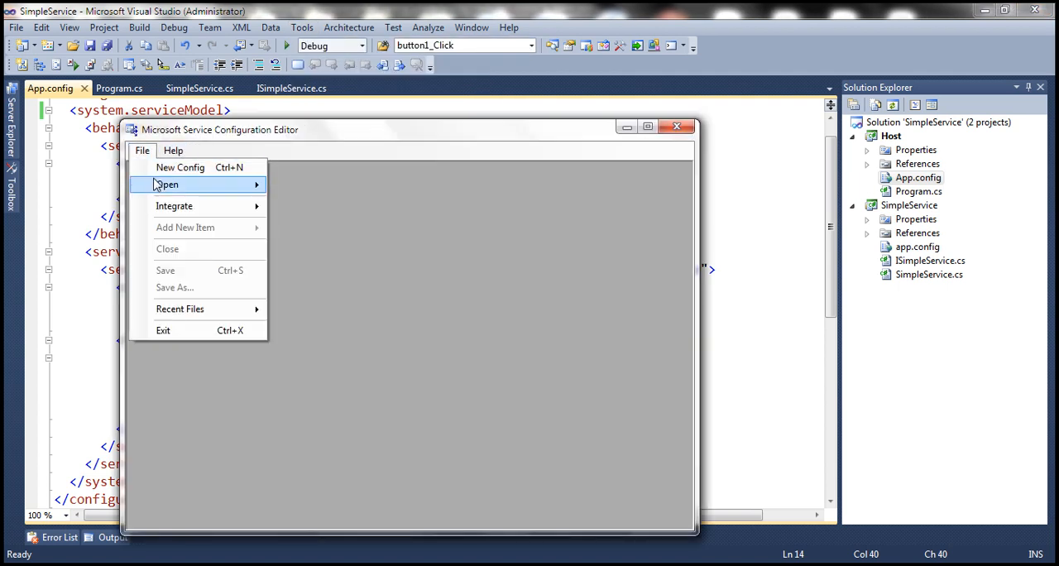
left_click(167, 186)
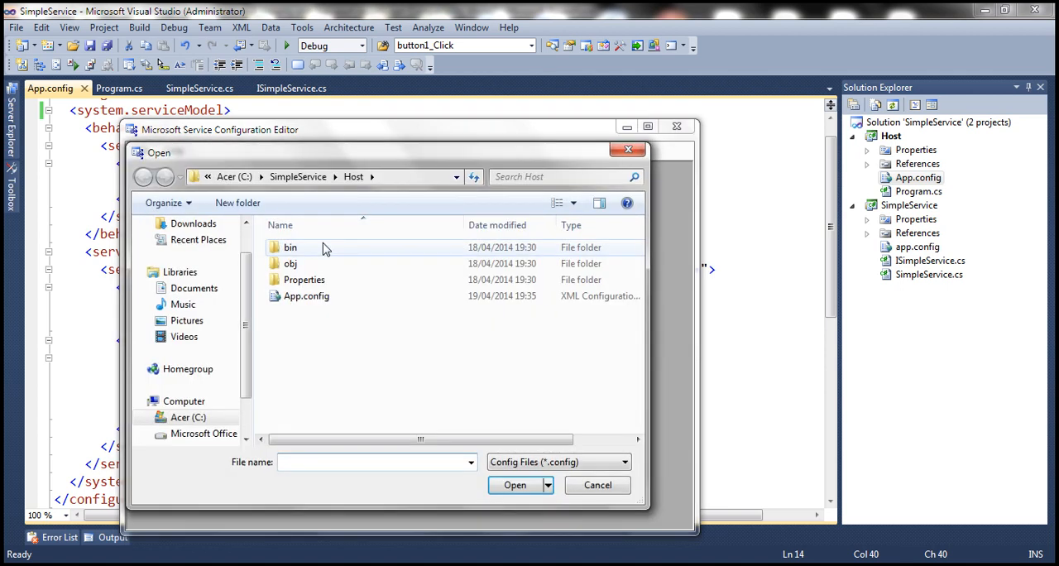
double_click(306, 294)
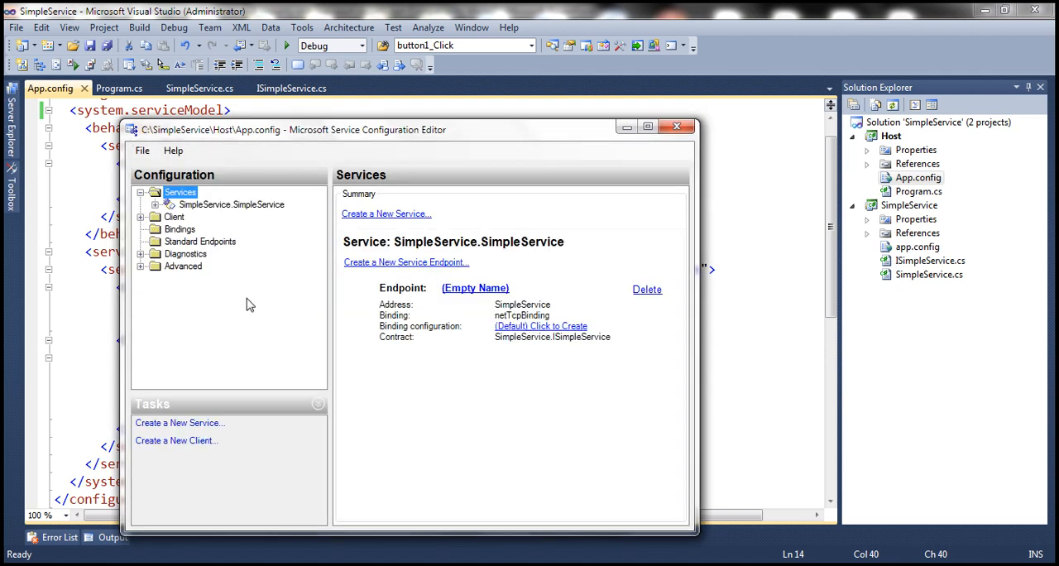
- Enable MessageLogging under Diagnostics, review its options, and close the editor
left_click(185, 253)
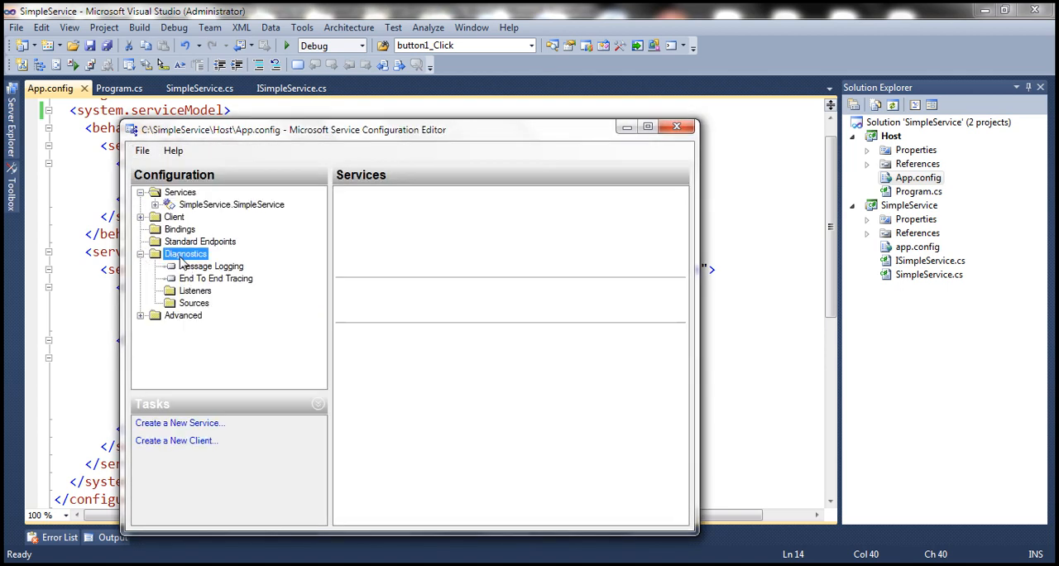
left_click(185, 253)
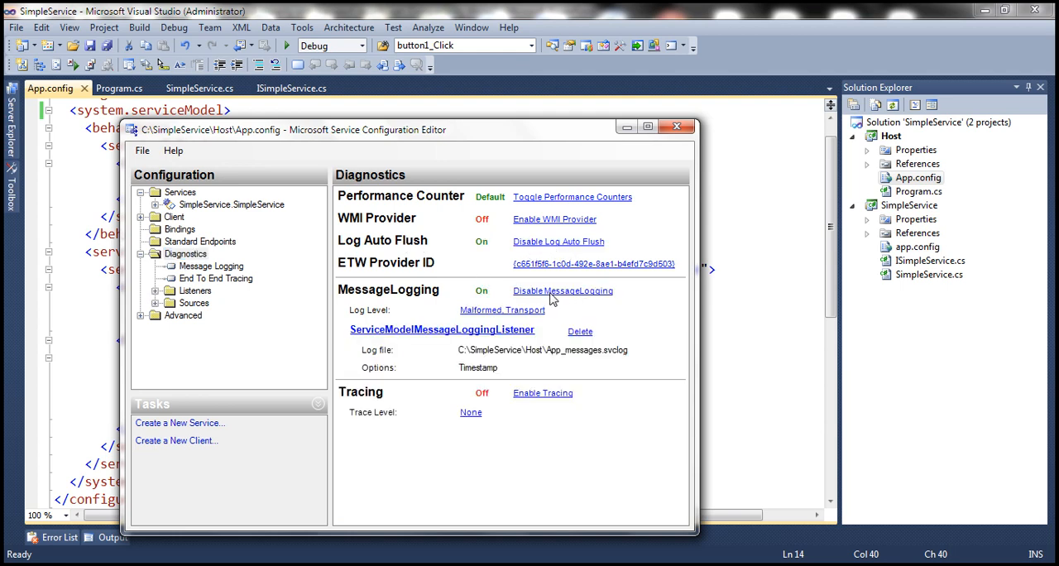
left_click(212, 264)
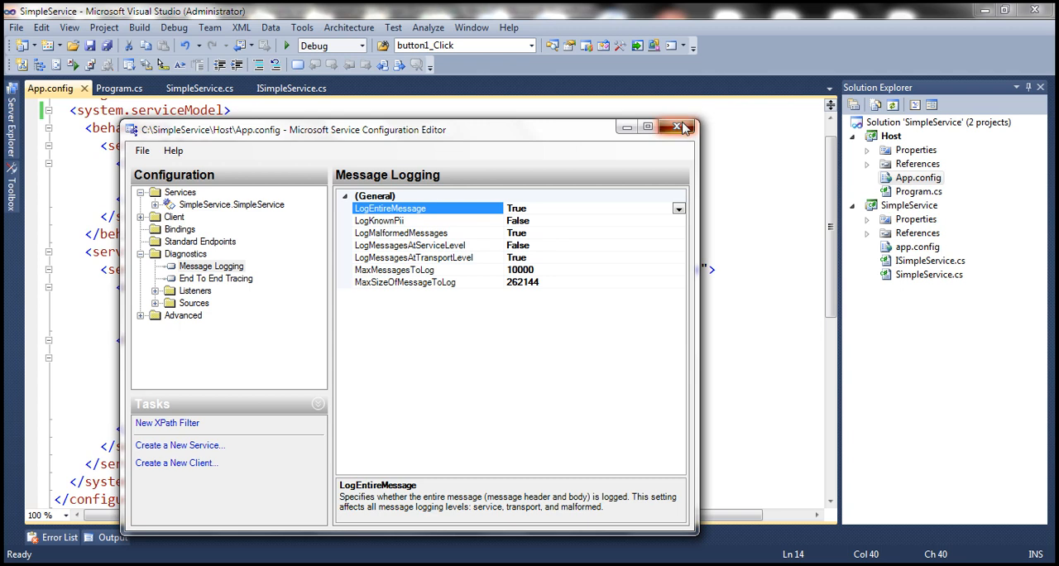
left_click(676, 126)
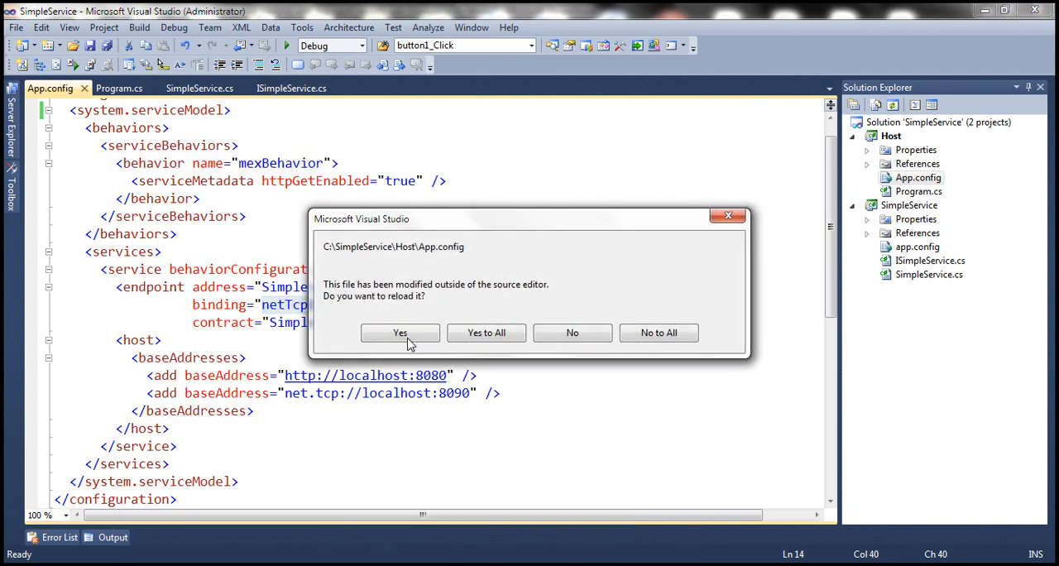
- Reload App.config, run the Host, and call the service from the client, returning the authenticated user name
left_click(400, 332)
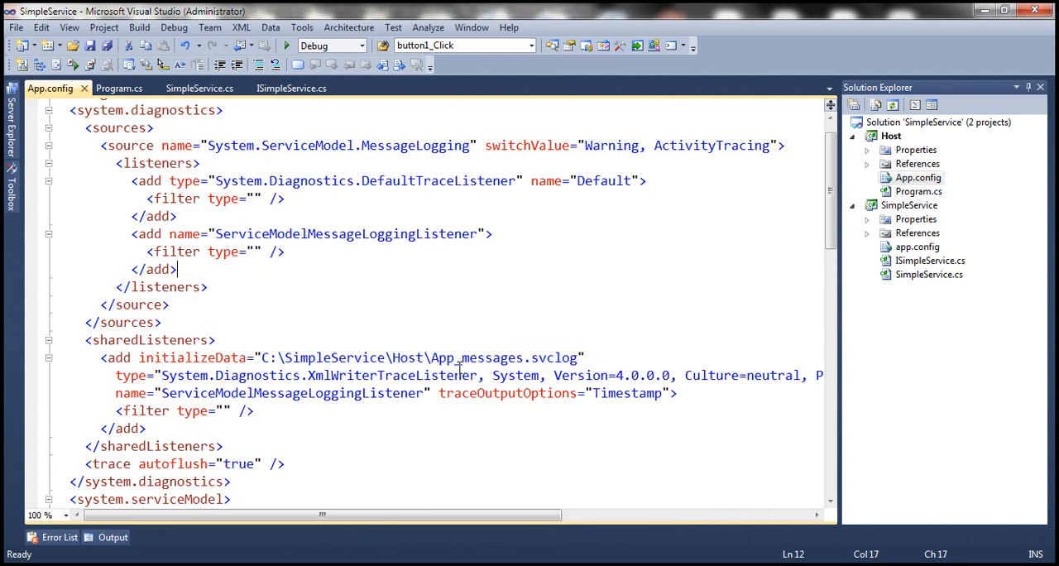
left_click(285, 45)
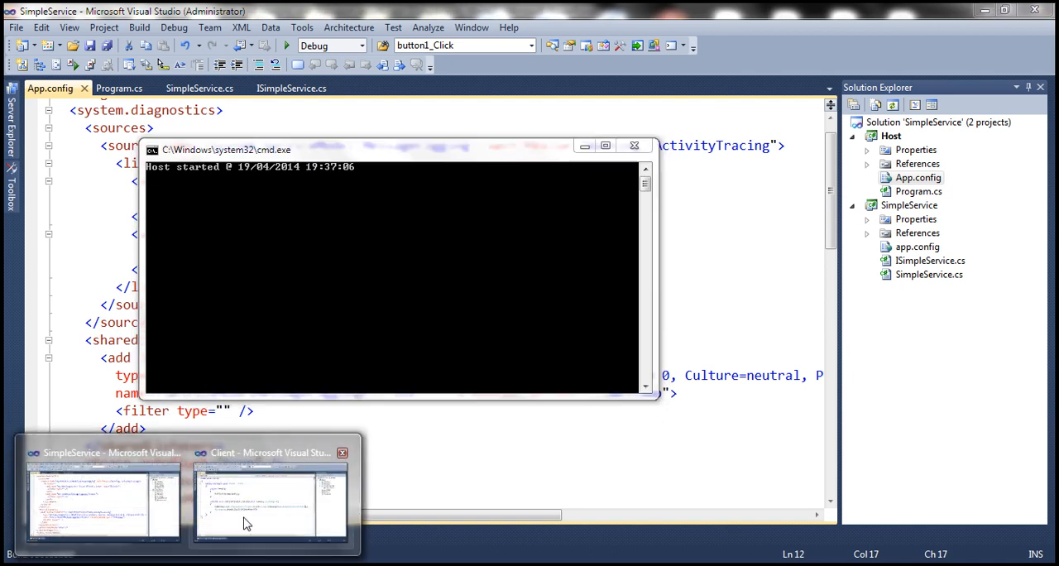
left_click(268, 497)
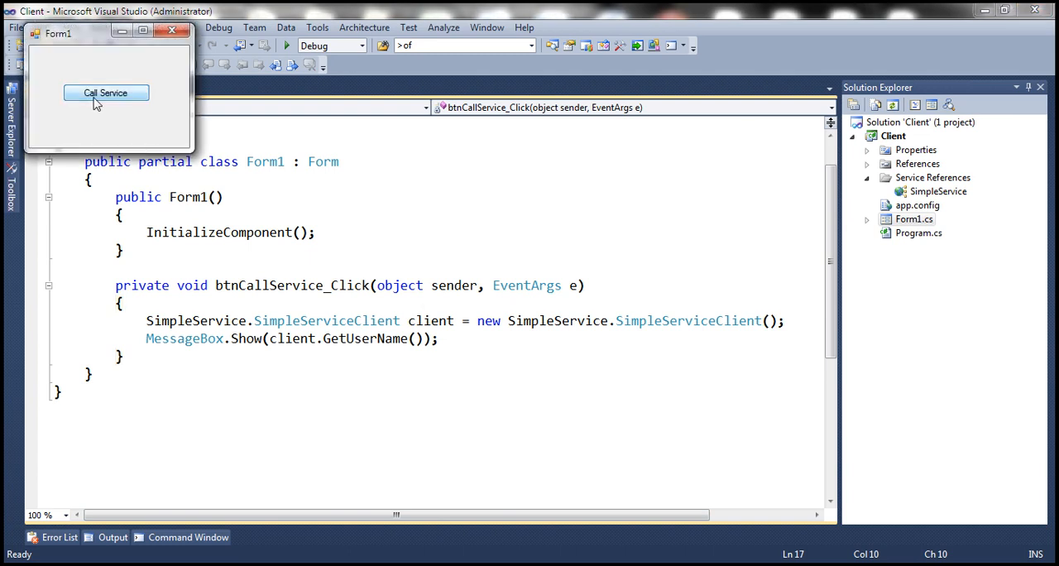
left_click(106, 92)
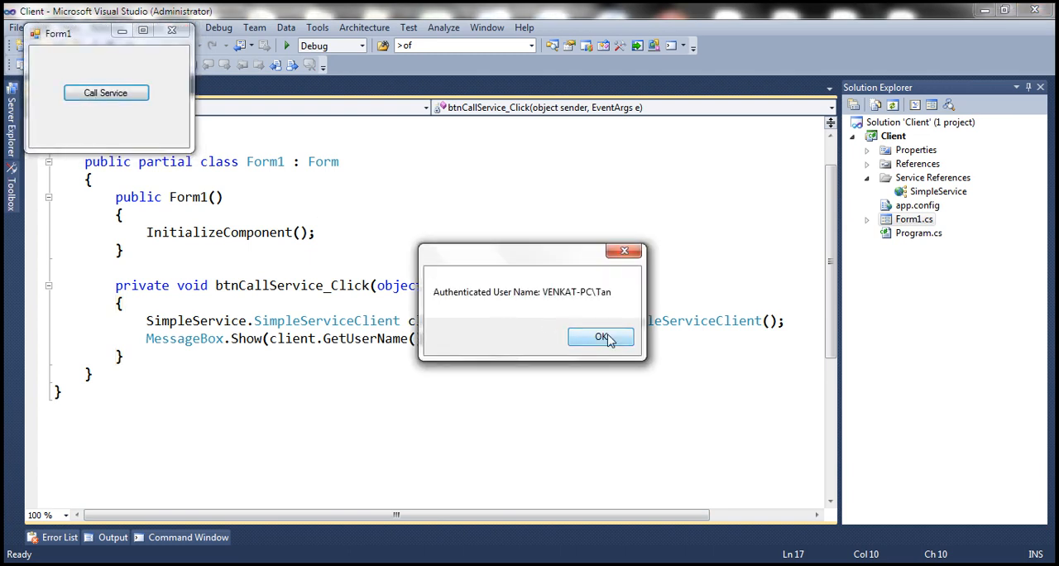
left_click(602, 337)
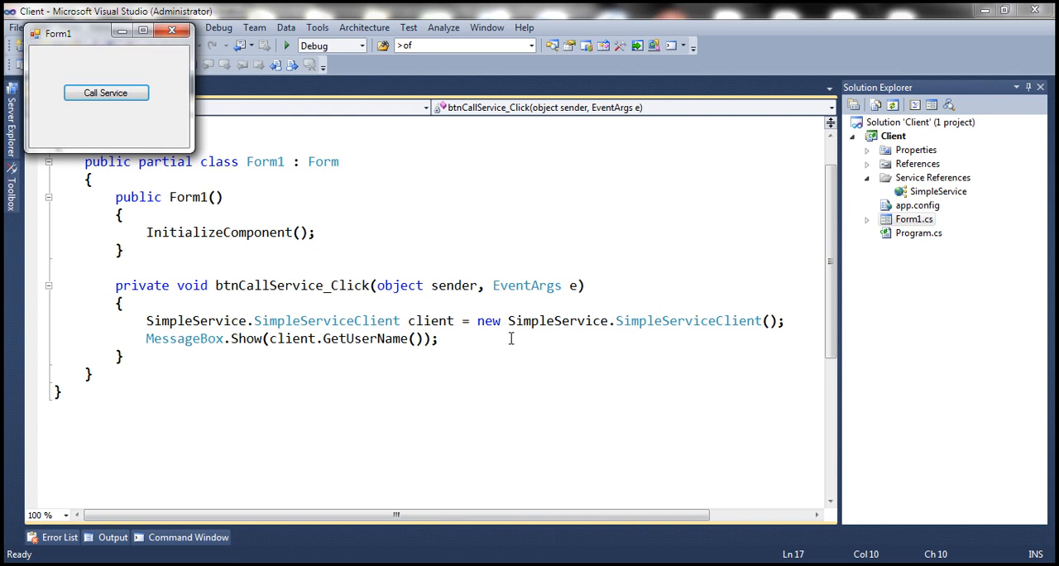
mouse_move(331, 371)
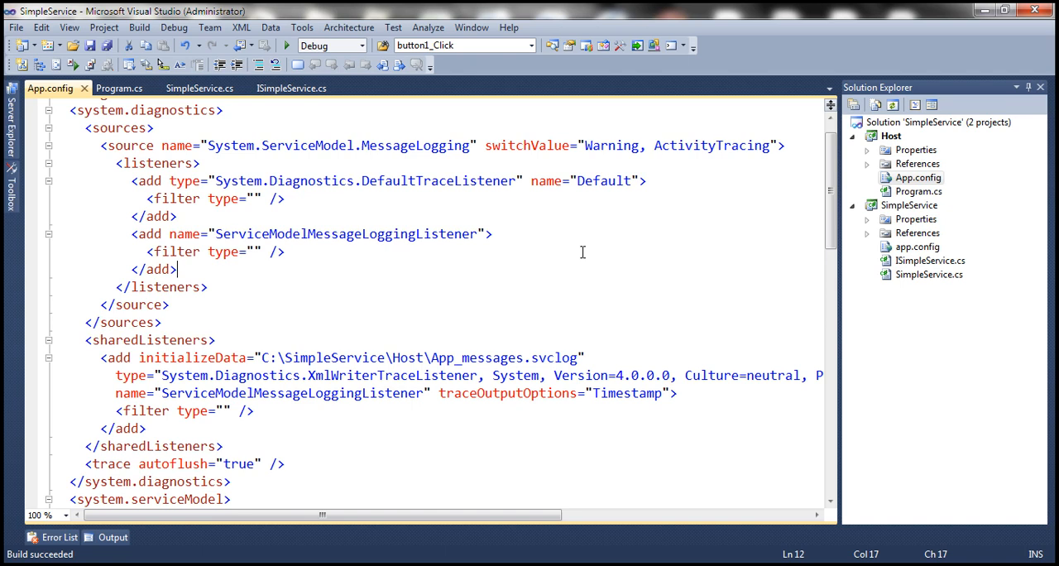
- Browse the Host project folder and load App_messages.svclog in Service Trace Viewer
right_click(892, 136)
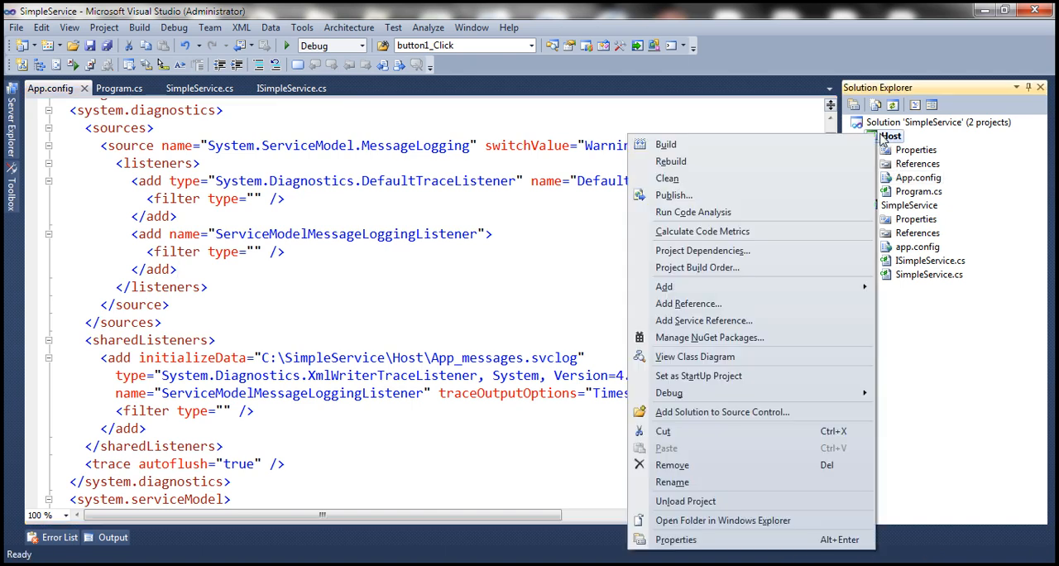
left_click(721, 519)
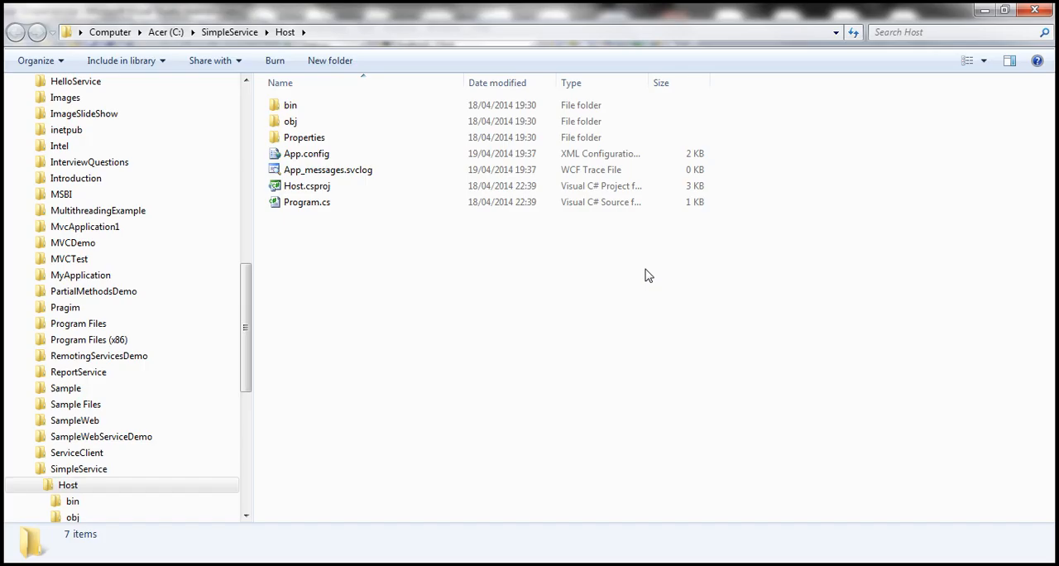
left_click(327, 170)
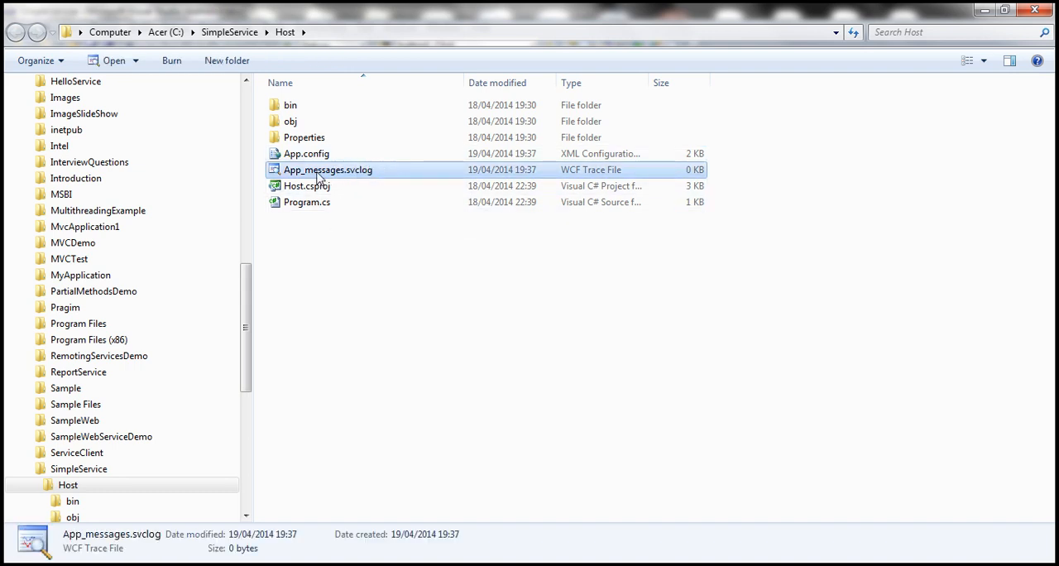
double_click(328, 171)
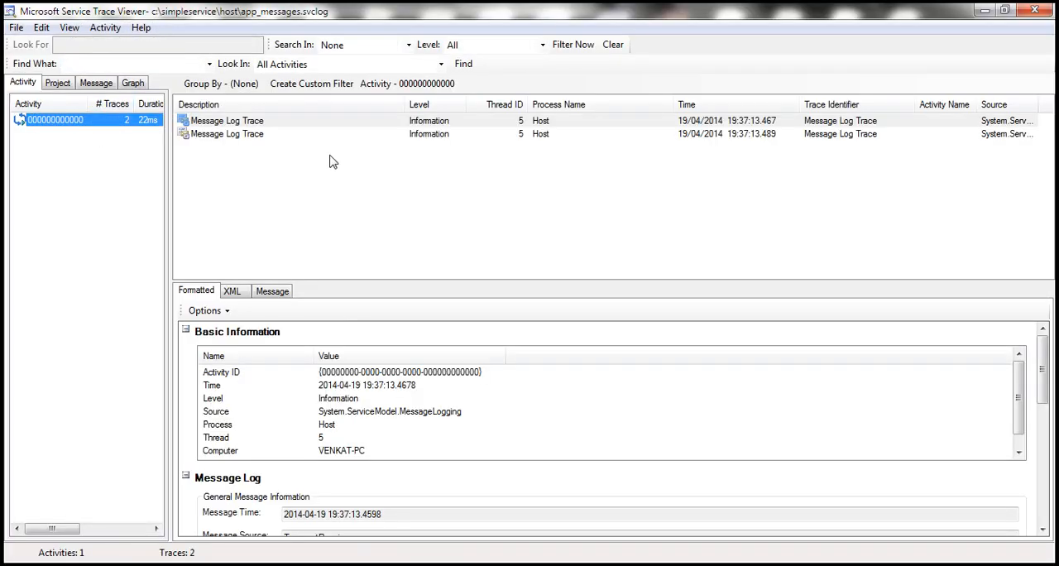
- Select the second (response) trace and show its raw message with the GetUserNameResult body in plain text
left_click(228, 132)
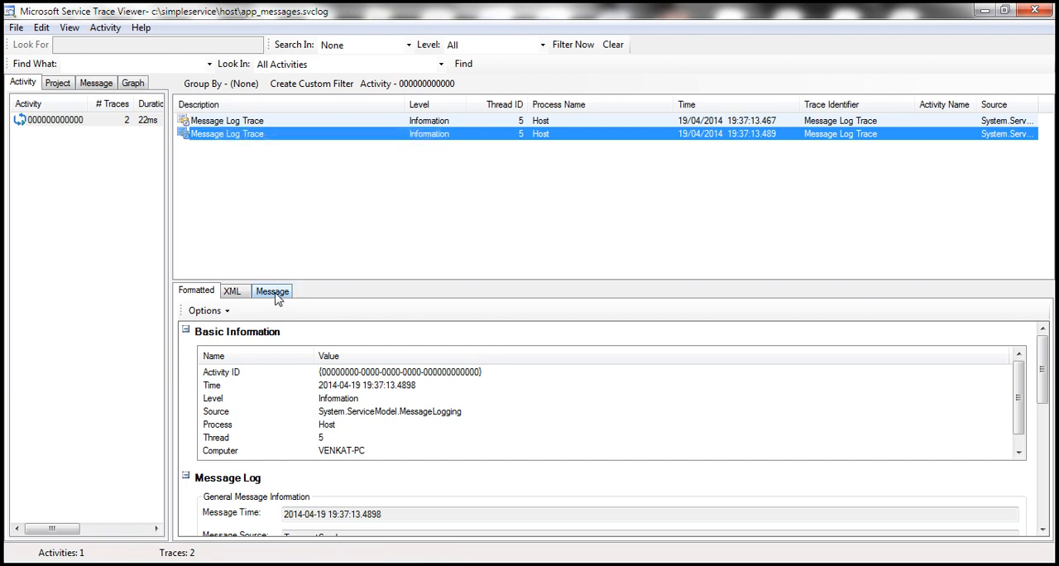
left_click(271, 291)
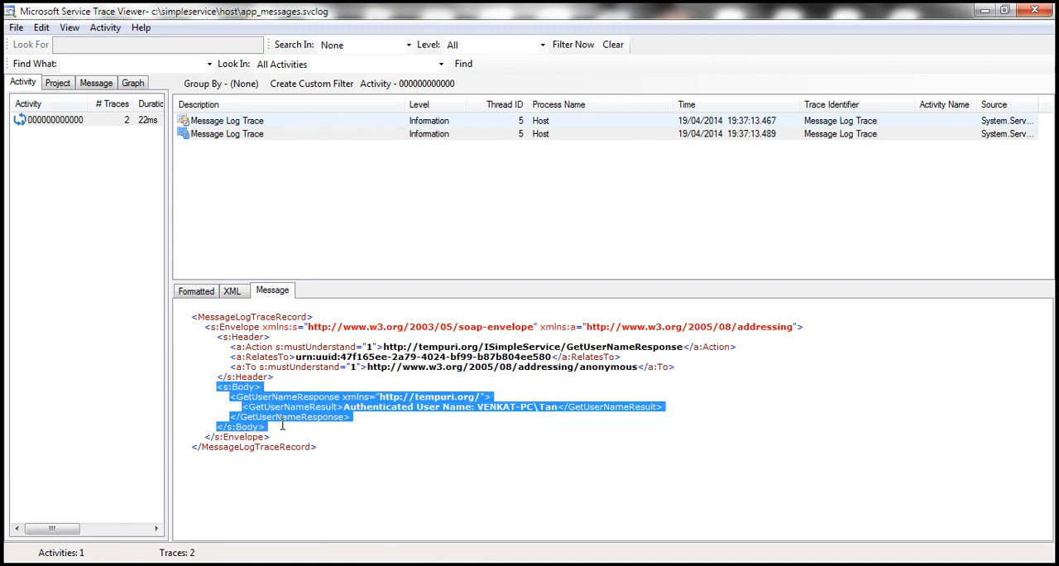
left_click(312, 429)
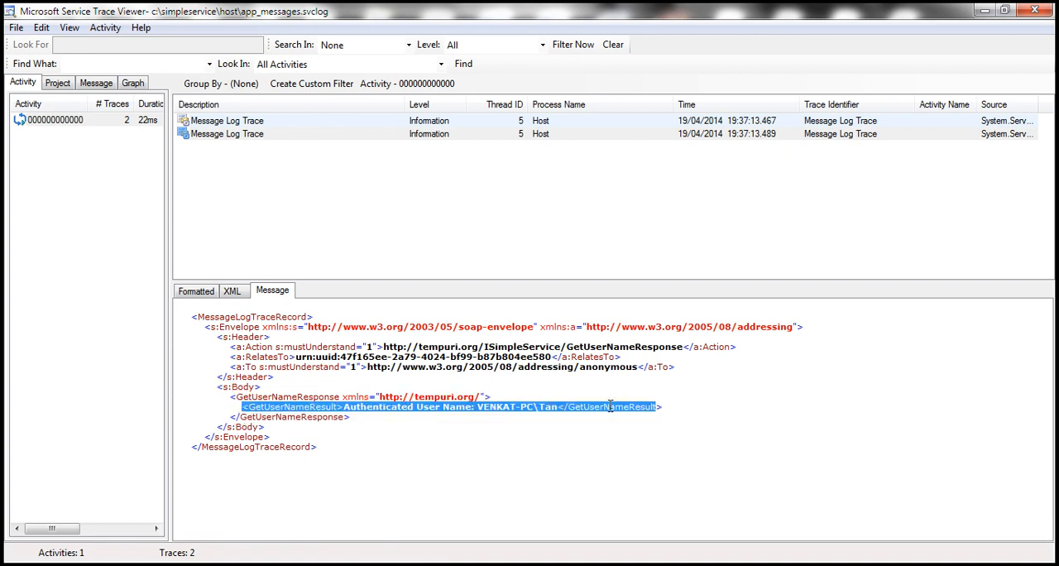
mouse_move(665, 437)
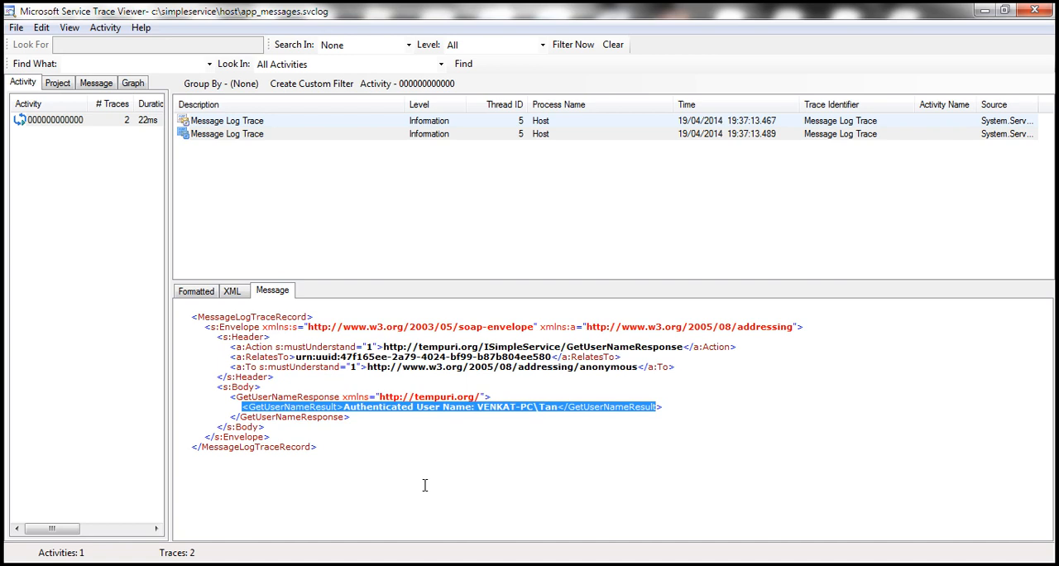
left_click(366, 377)
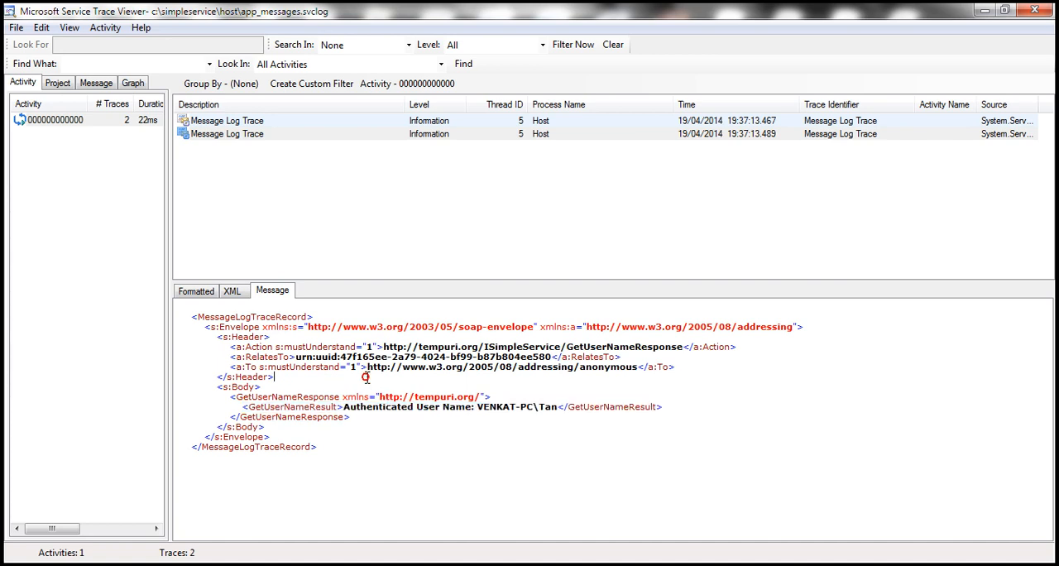